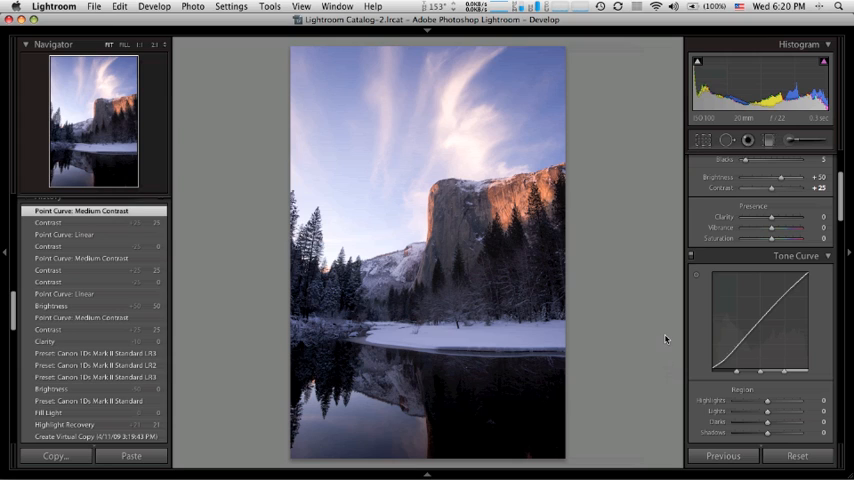
pyautogui.moveTo(668, 332)
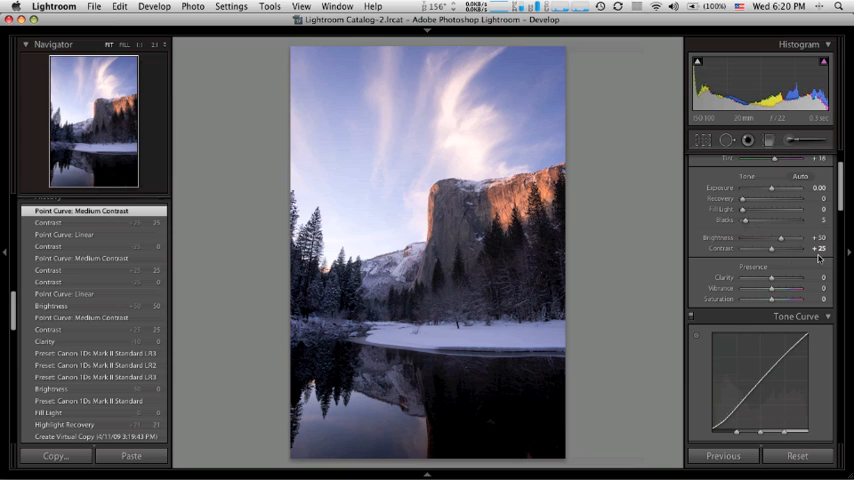
# Nudge a point on the cliff photo's Medium Contrast curve to add a touch more contrast.
pyautogui.scroll(-3)
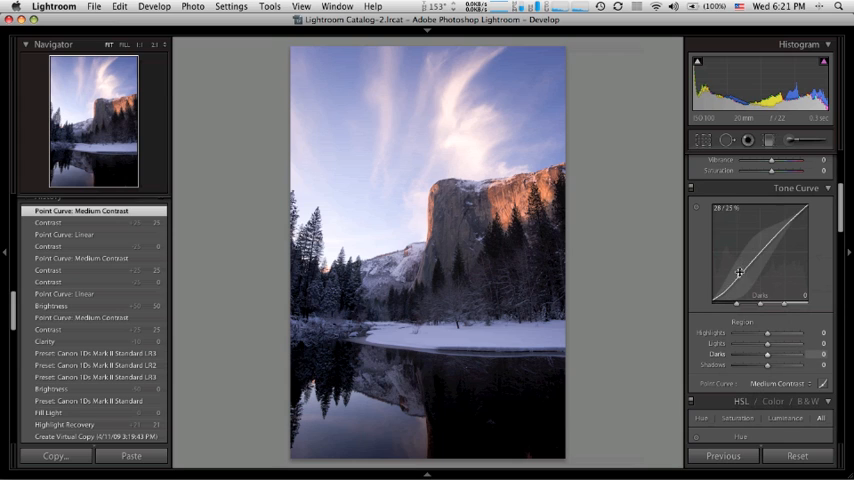
pyautogui.moveTo(738, 272); pyautogui.dragTo(728, 292)
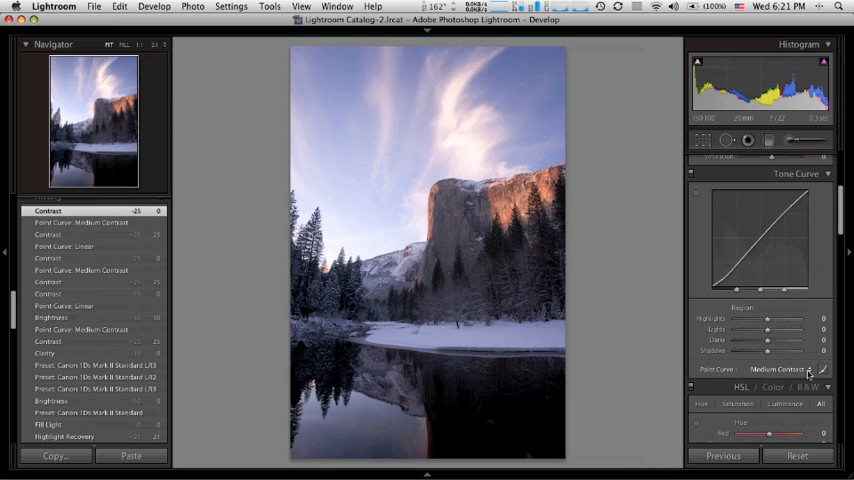
# Switch the point curve to Linear and compare it against the Medium Contrast state in History.
pyautogui.click(780, 368)
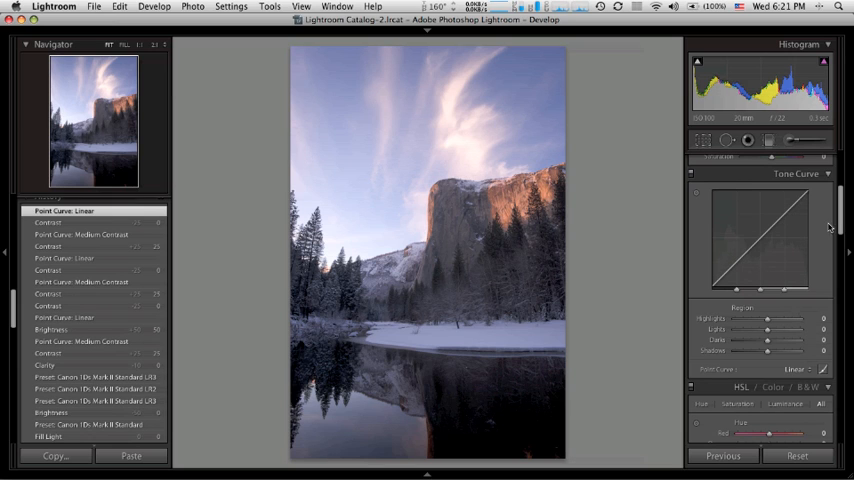
pyautogui.scroll(-3)
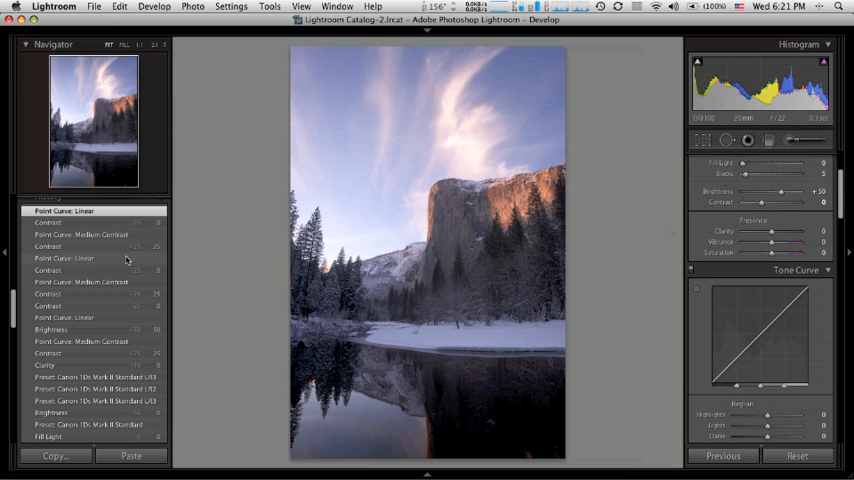
pyautogui.click(82, 234)
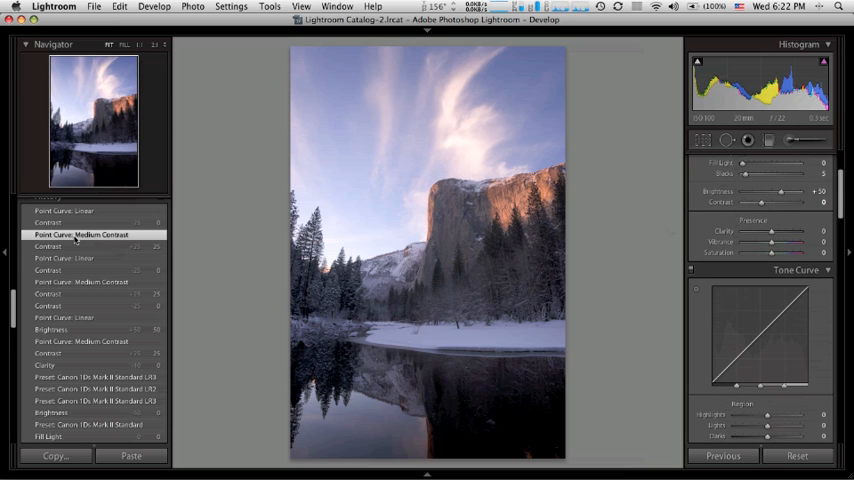
pyautogui.click(80, 234)
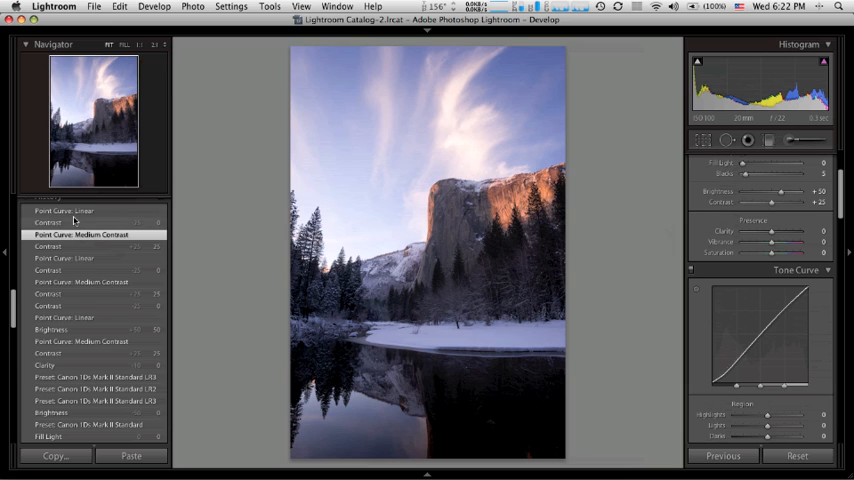
pyautogui.click(70, 212)
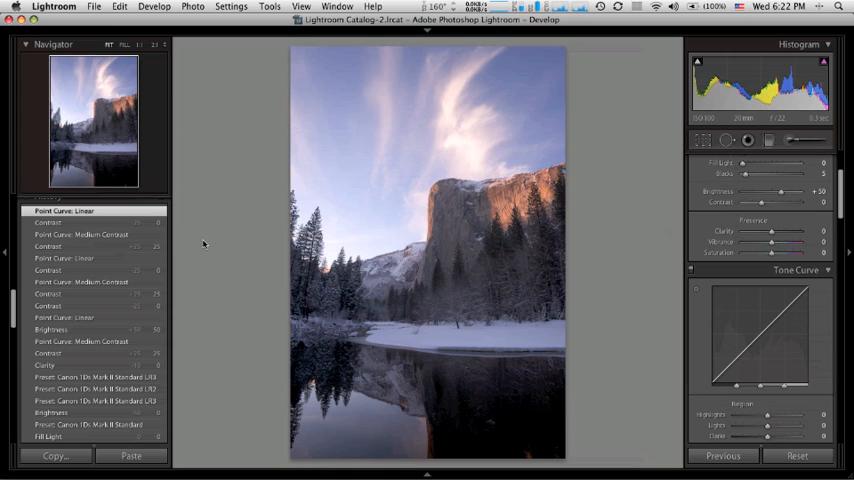
pyautogui.moveTo(640, 260)
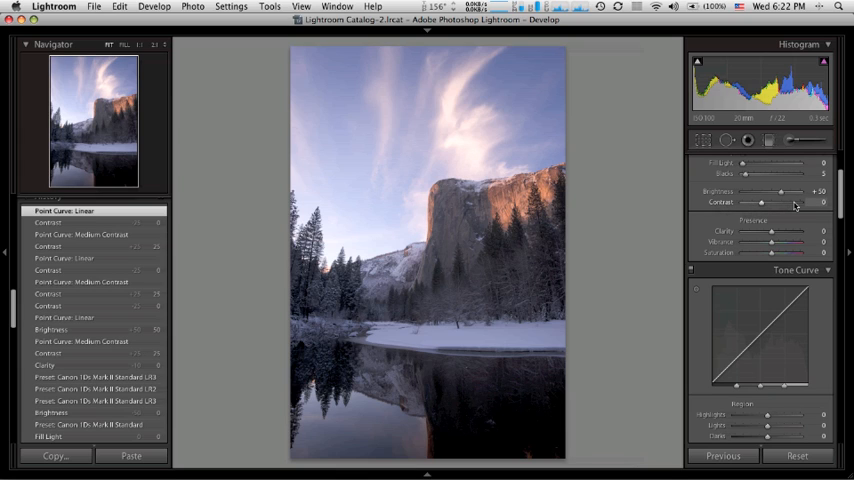
pyautogui.moveTo(764, 204)
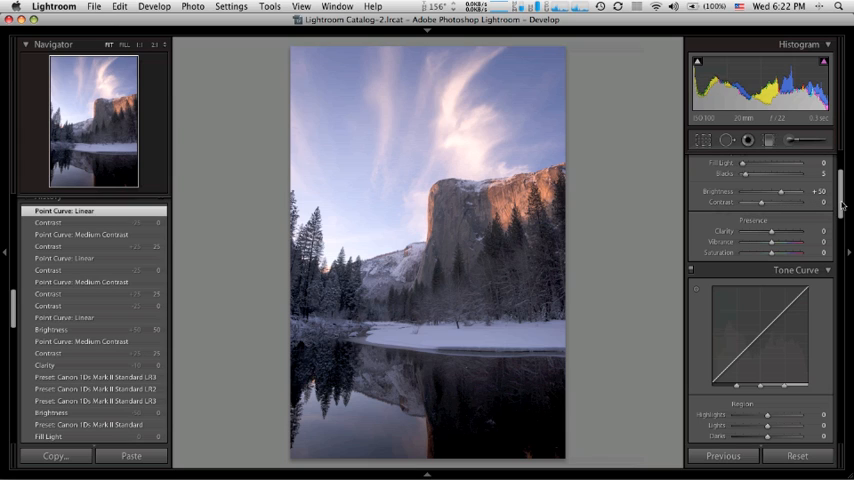
# Place a control point on the straight curve, turning the point curve into Custom.
pyautogui.scroll(-3)
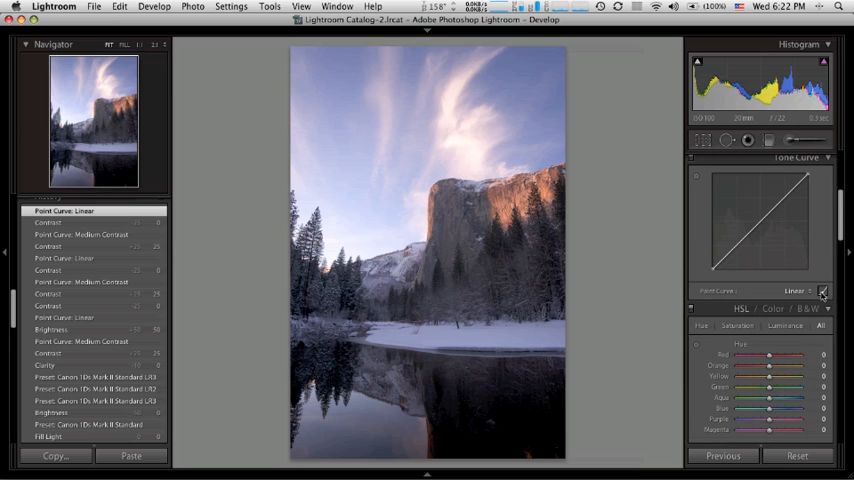
pyautogui.moveTo(822, 292)
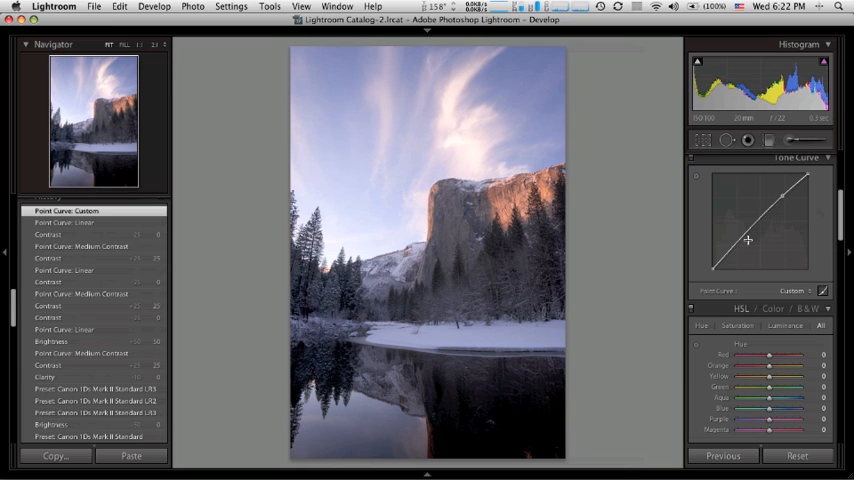
pyautogui.moveTo(748, 240); pyautogui.dragTo(742, 242)
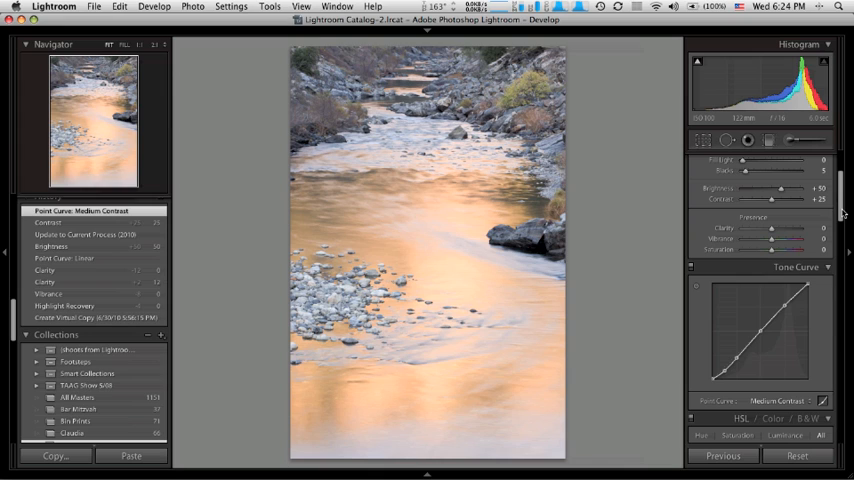
# Apply a Contrast slider adjustment to the river photo in the Basic panel.
pyautogui.click(820, 400)
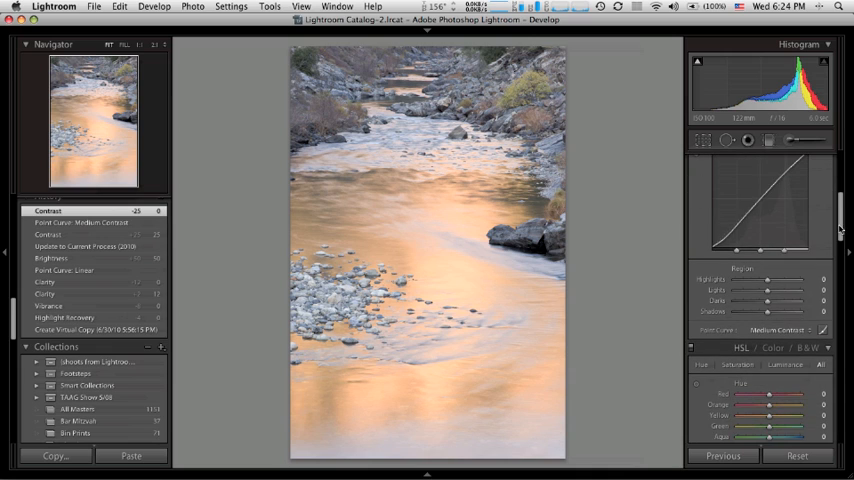
# Choose Linear from the Point Curve presets for the river photo.
pyautogui.click(780, 330)
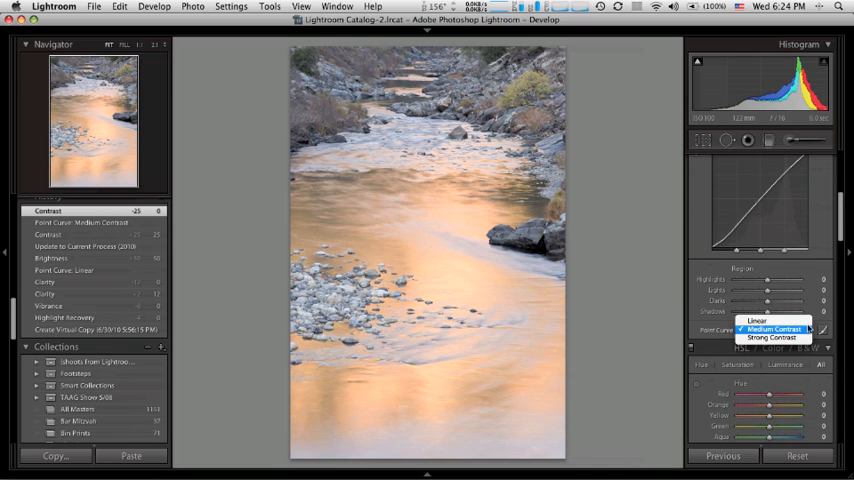
pyautogui.click(758, 320)
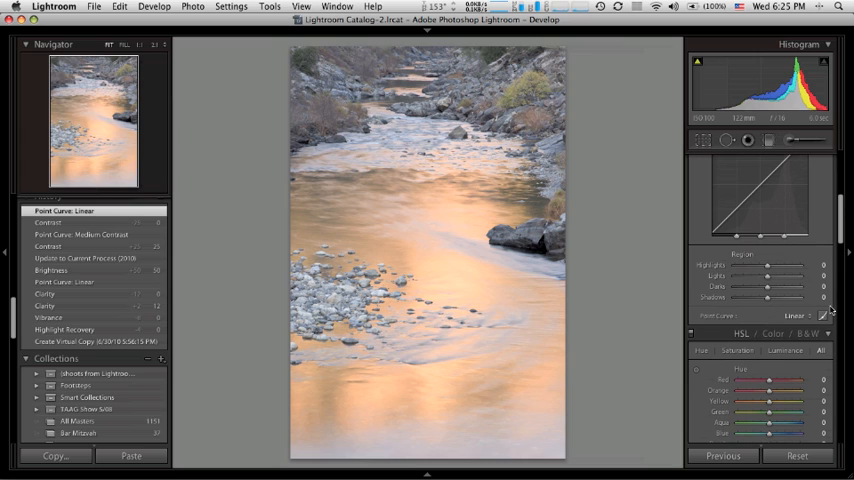
pyautogui.scroll(3)
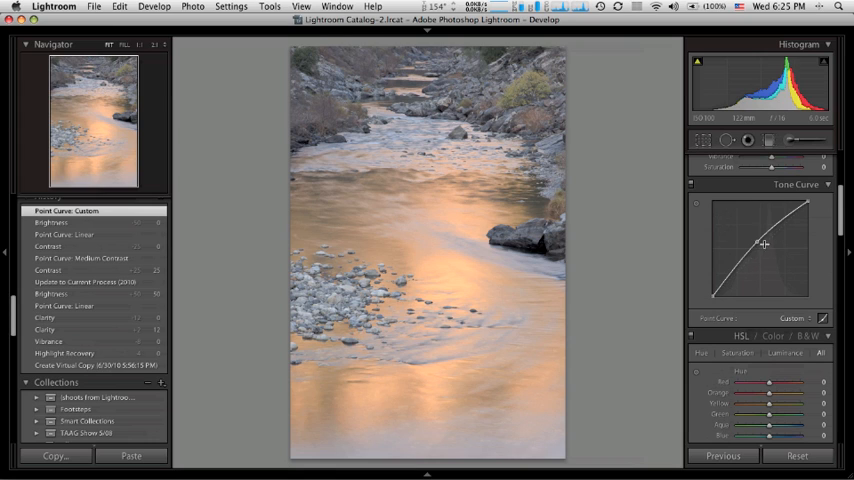
# Drag the midtone and highlight points into a custom S-shaped curve for more contrast.
pyautogui.moveTo(764, 244); pyautogui.dragTo(804, 210)
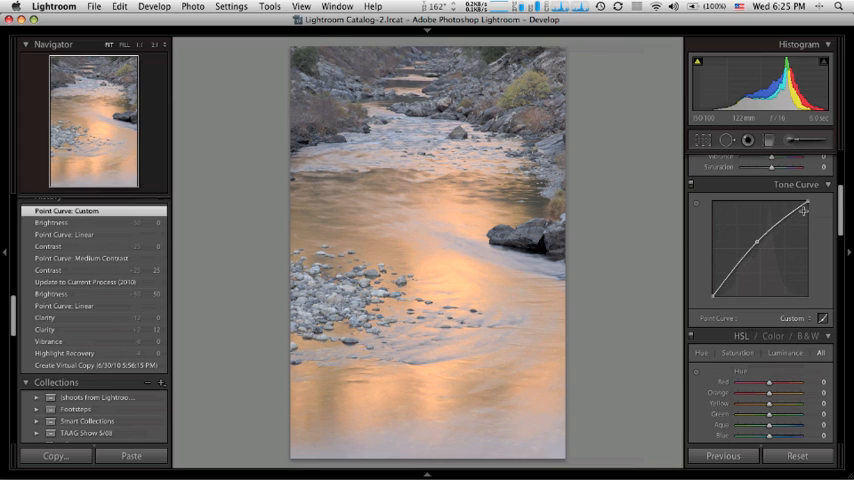
pyautogui.moveTo(804, 210); pyautogui.dragTo(762, 240)
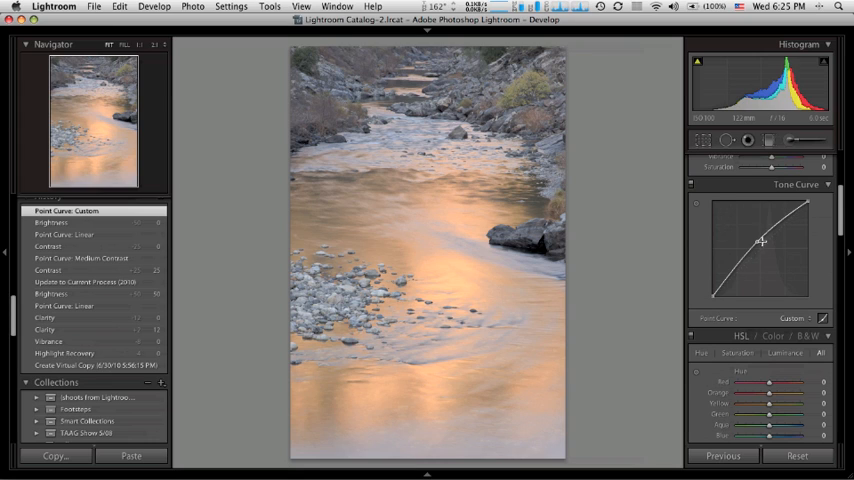
pyautogui.moveTo(762, 240); pyautogui.dragTo(790, 216)
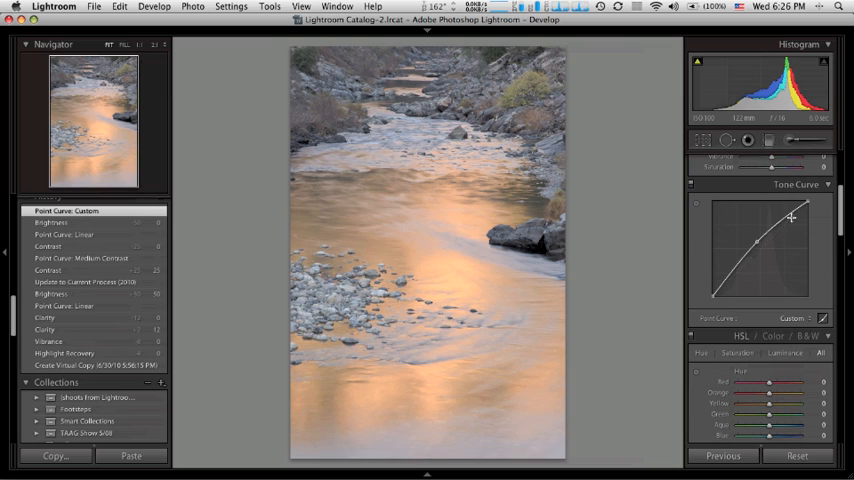
pyautogui.moveTo(790, 216); pyautogui.dragTo(770, 232)
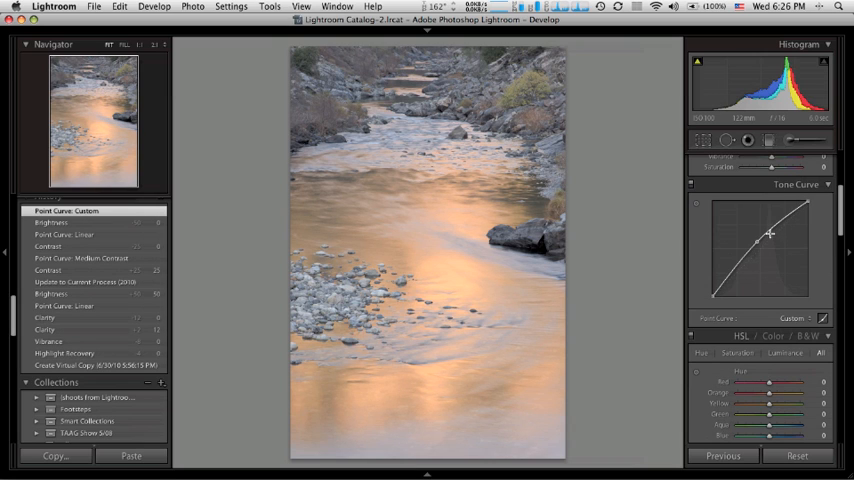
pyautogui.moveTo(770, 232); pyautogui.dragTo(792, 216)
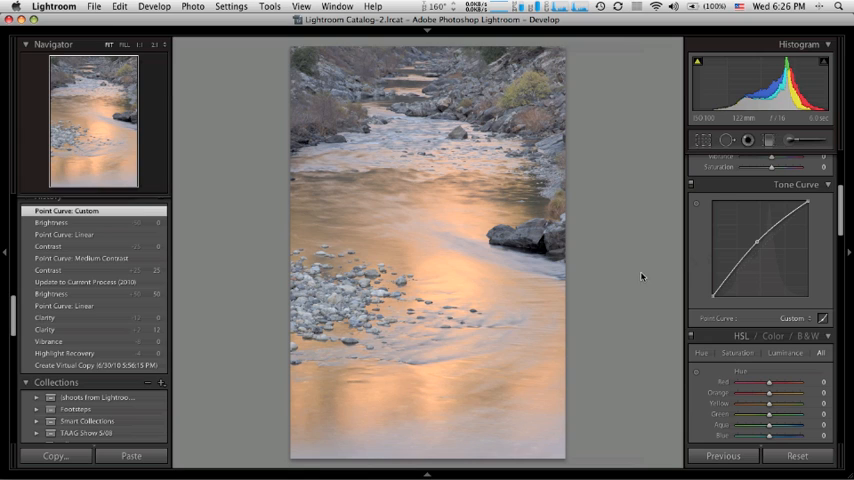
pyautogui.moveTo(466, 260)
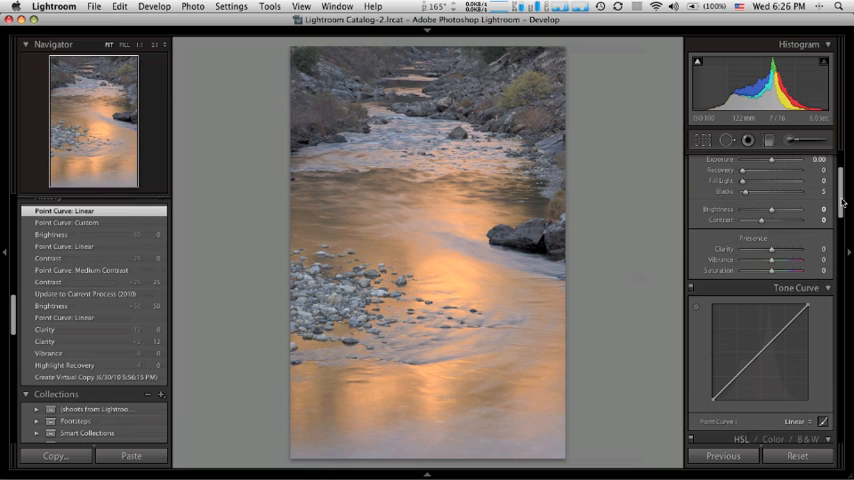
# Scroll the right-hand panels to review settings with the curve back at Linear.
pyautogui.scroll(-3)
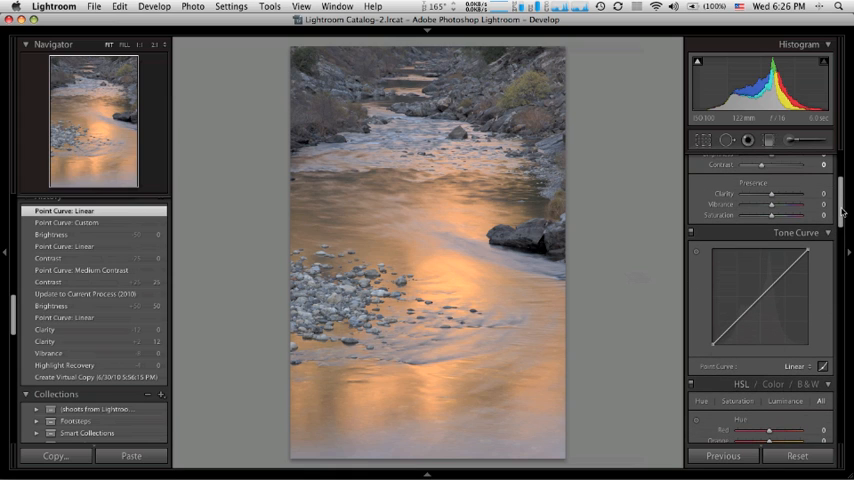
pyautogui.moveTo(428, 316)
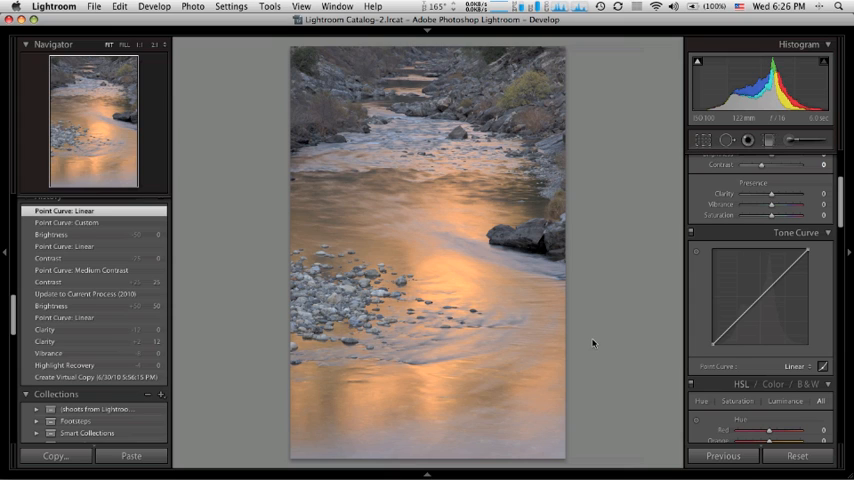
pyautogui.moveTo(728, 264)
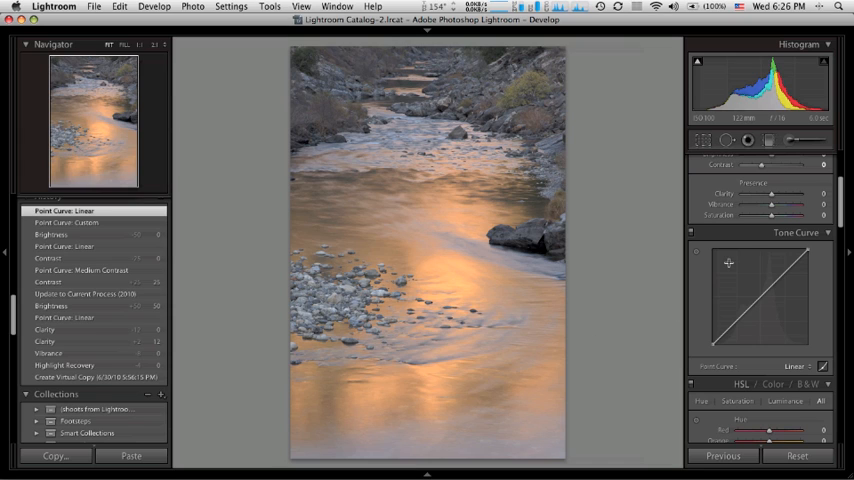
pyautogui.moveTo(844, 218)
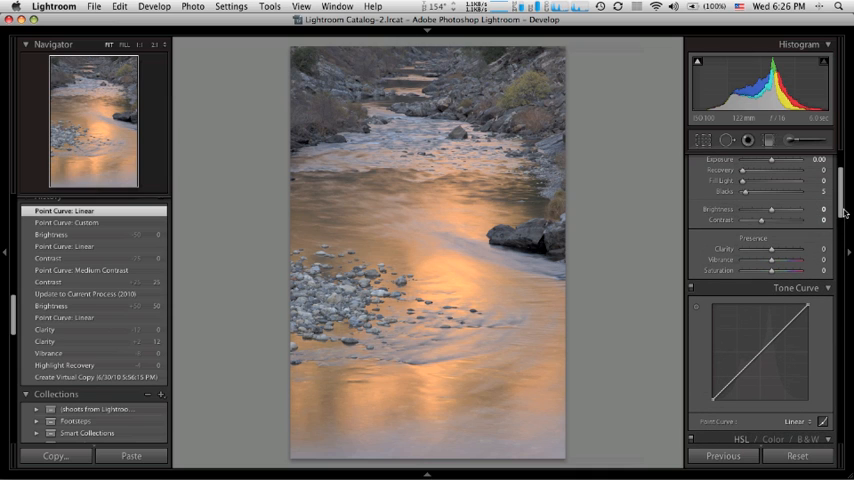
pyautogui.scroll(-3)
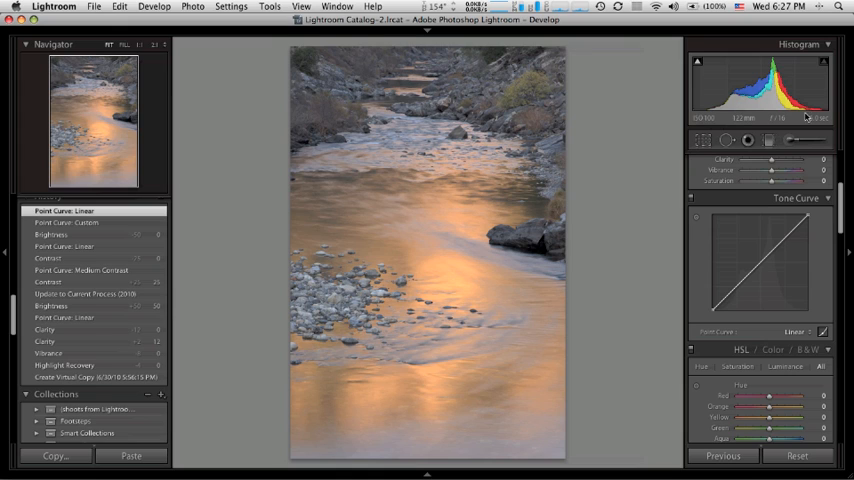
pyautogui.moveTo(824, 120)
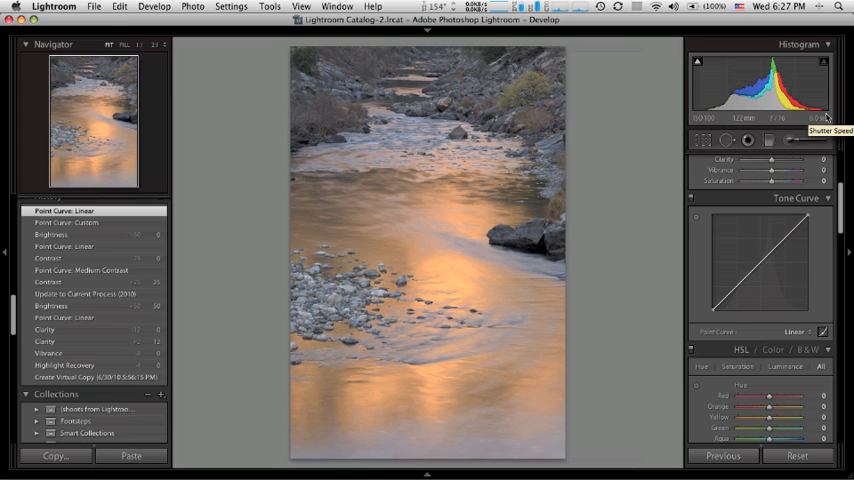
pyautogui.moveTo(844, 216)
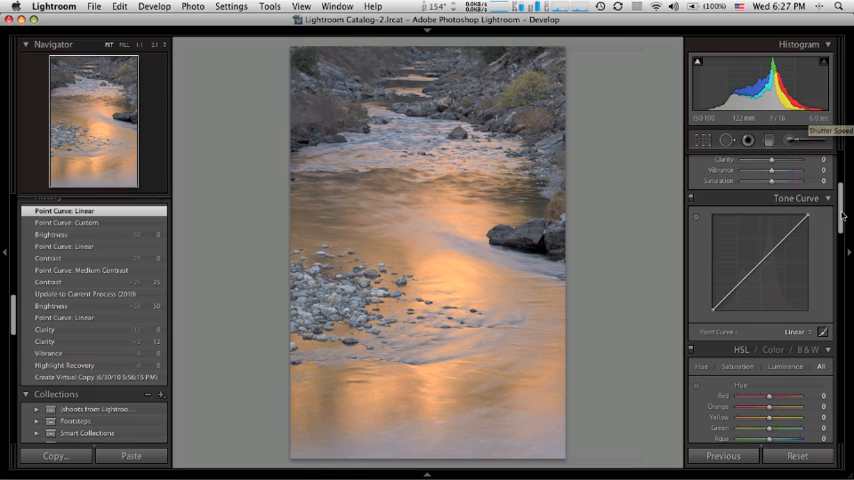
pyautogui.moveTo(840, 218)
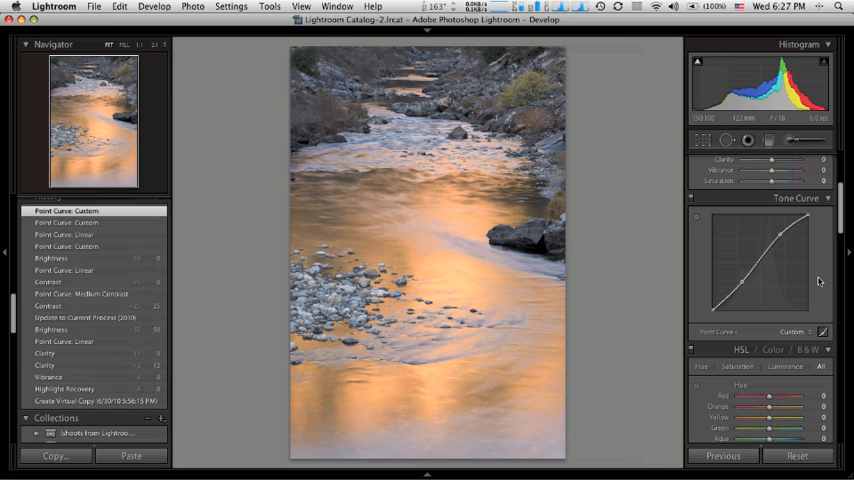
pyautogui.moveTo(750, 290)
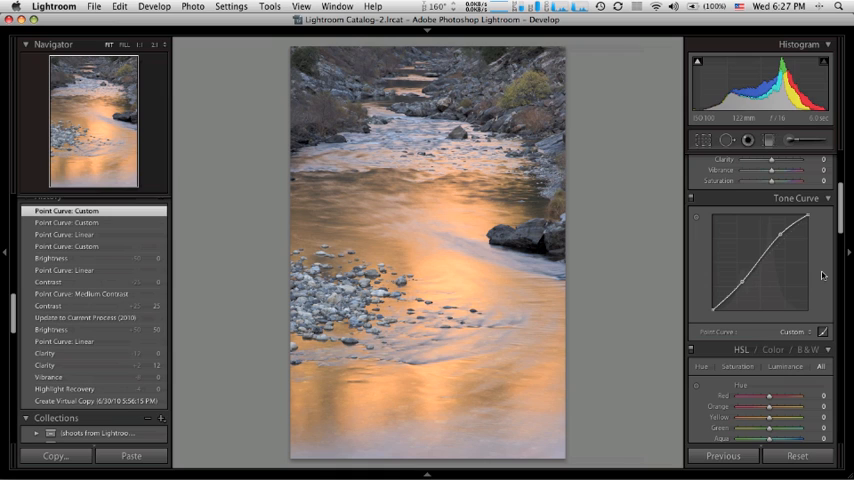
pyautogui.moveTo(840, 236)
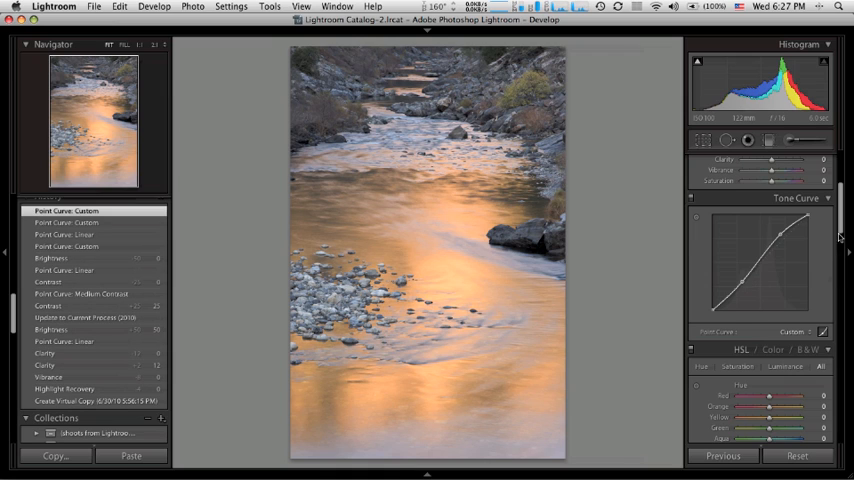